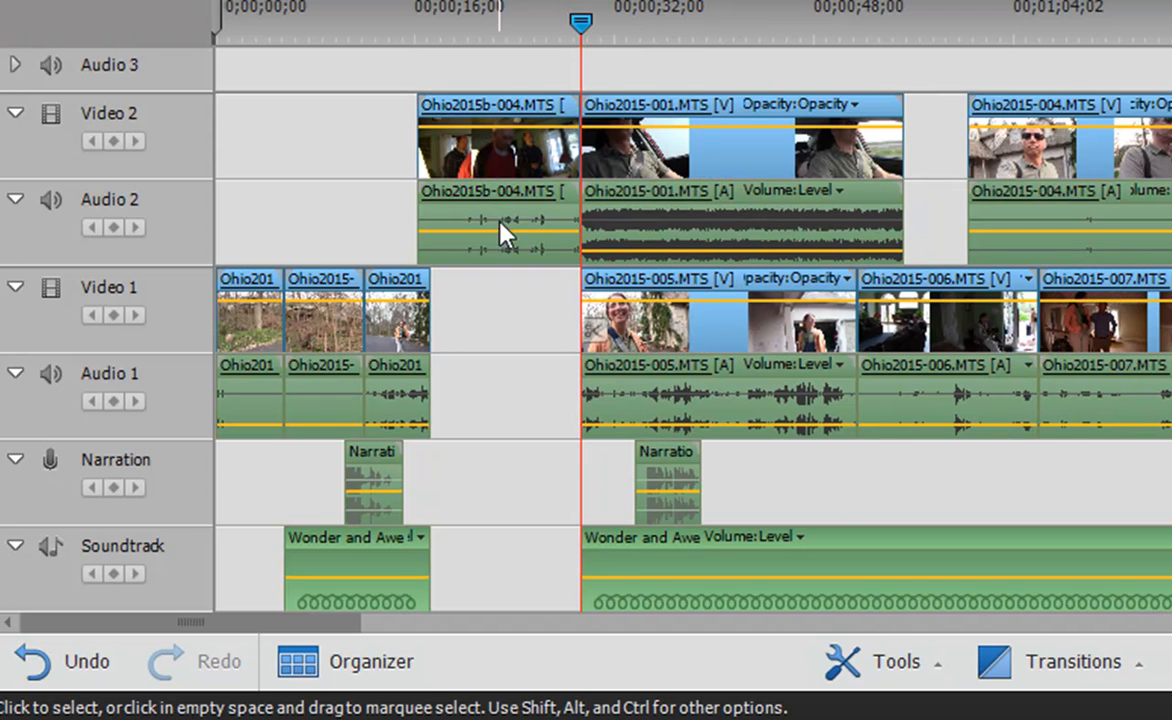
{"action": "mouse_move", "coordinate": [505, 213]}
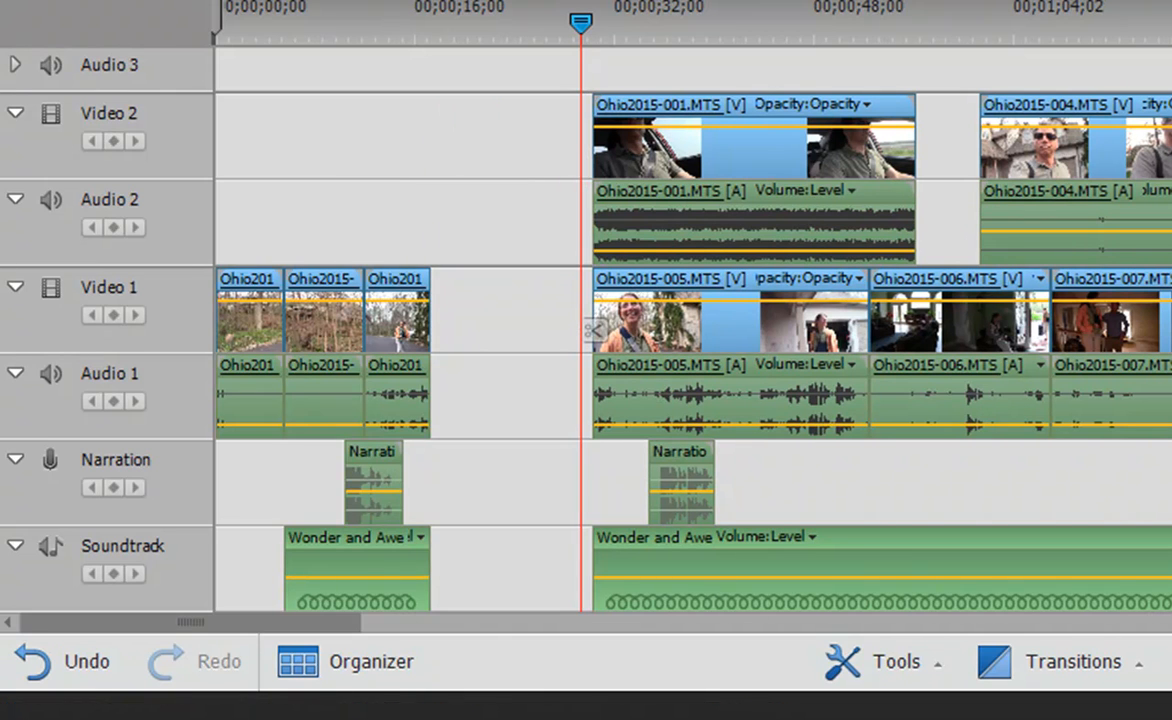
{"action": "mouse_move", "coordinate": [420, 288]}
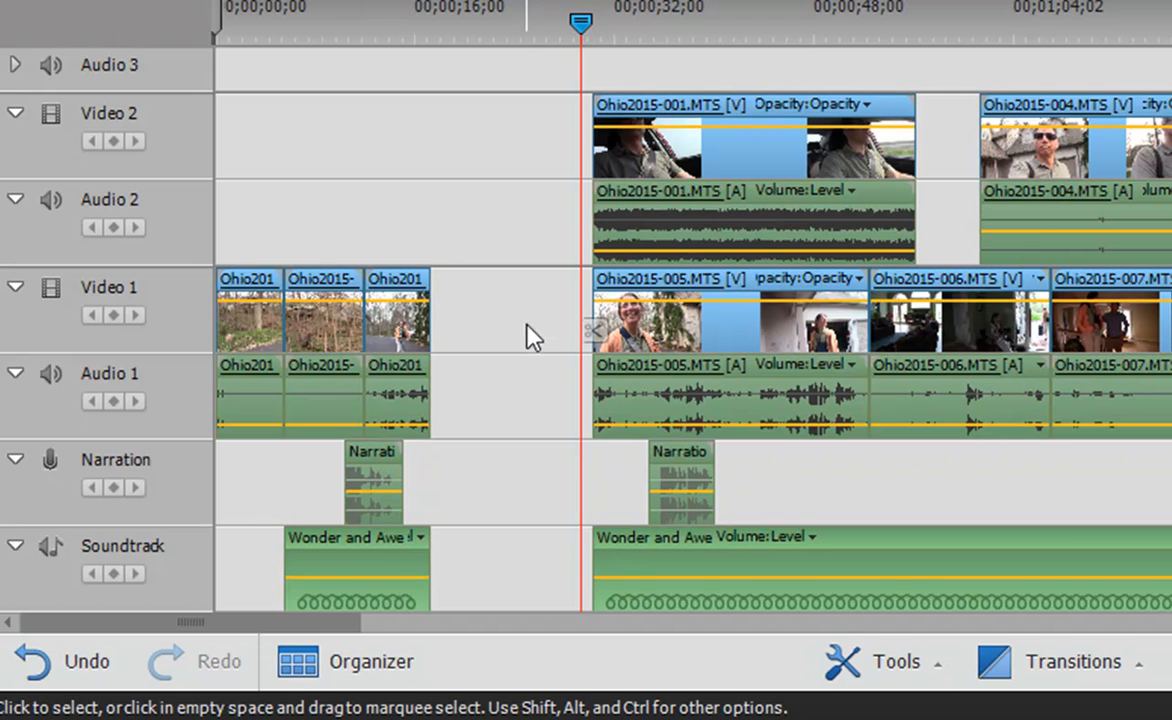
Select the empty gap left on Video 2 after removing Ohio2015b-004.
{"action": "left_click", "coordinate": [505, 310]}
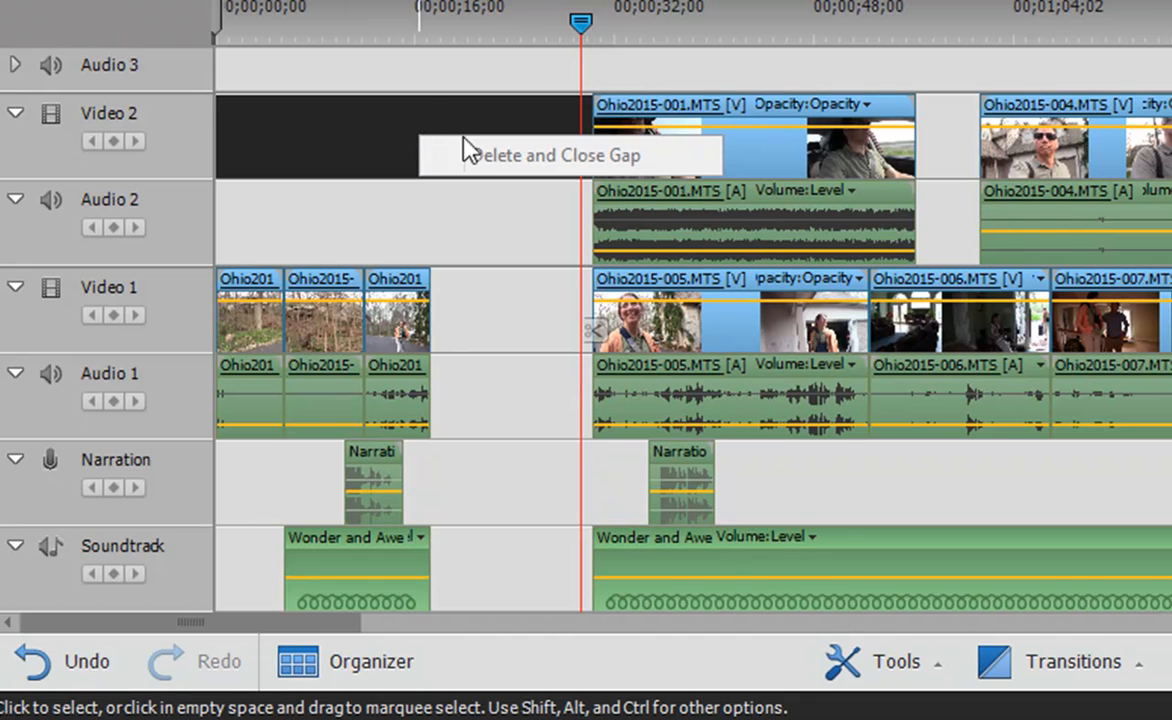
{"action": "mouse_move", "coordinate": [512, 355]}
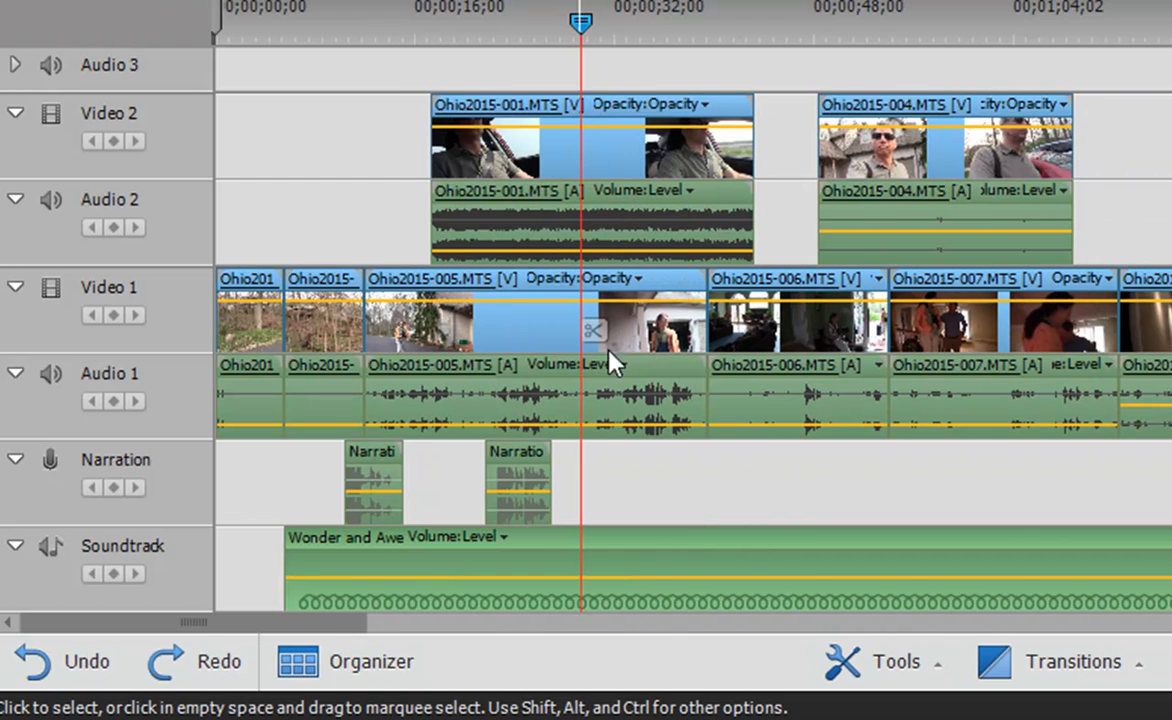
{"action": "mouse_move", "coordinate": [745, 142]}
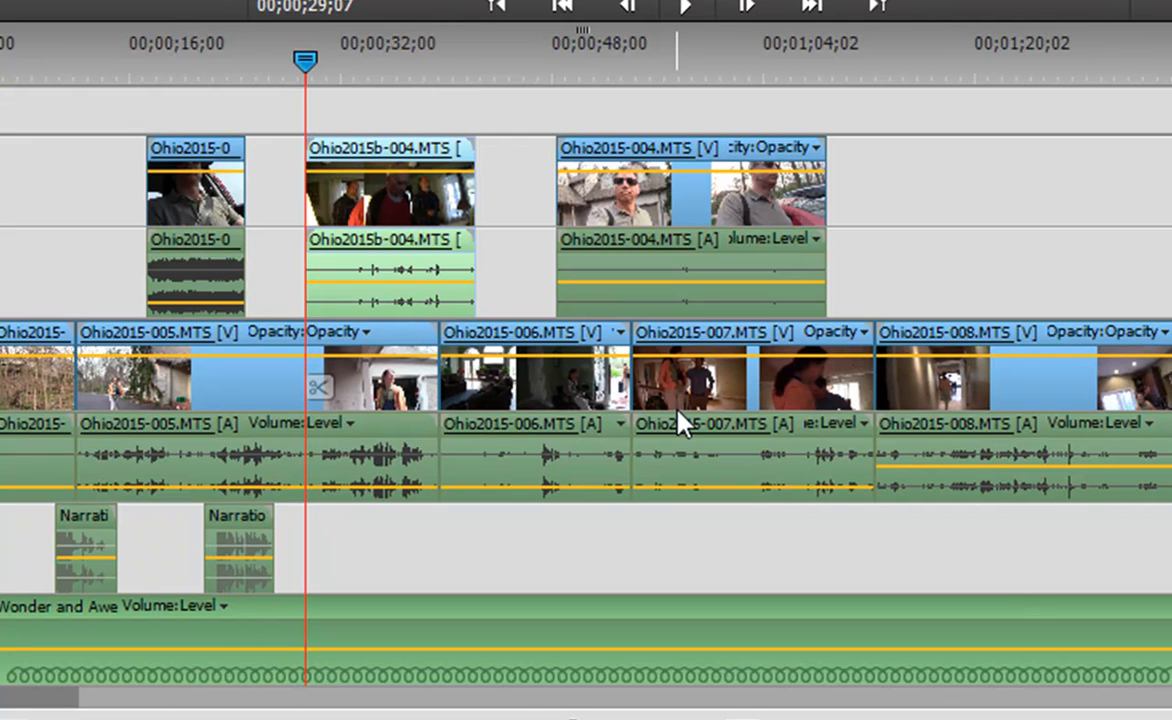
{"action": "mouse_move", "coordinate": [683, 420]}
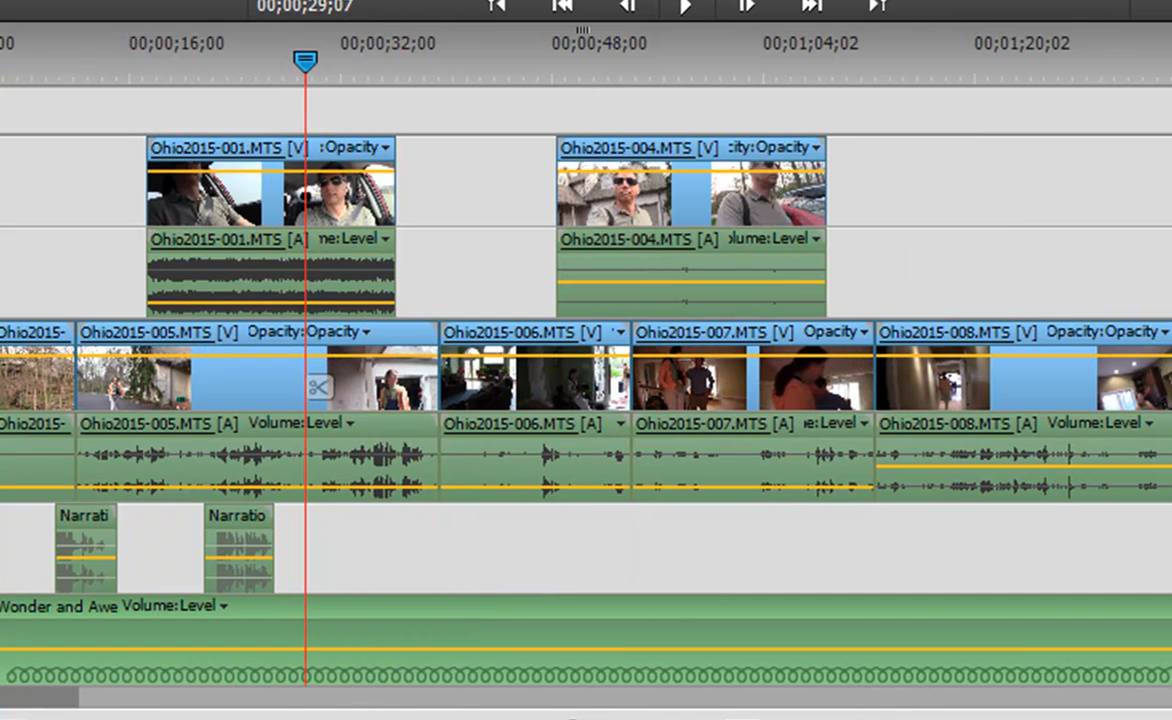
{"action": "mouse_move", "coordinate": [1125, 150]}
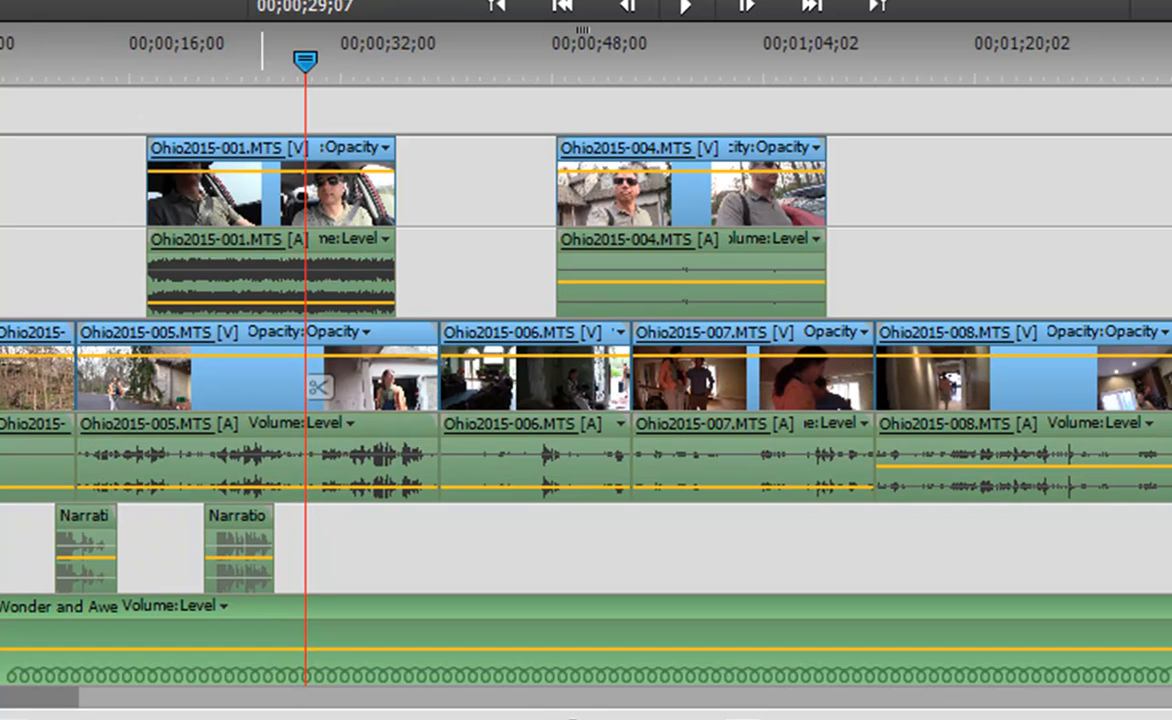
{"action": "mouse_move", "coordinate": [285, 235]}
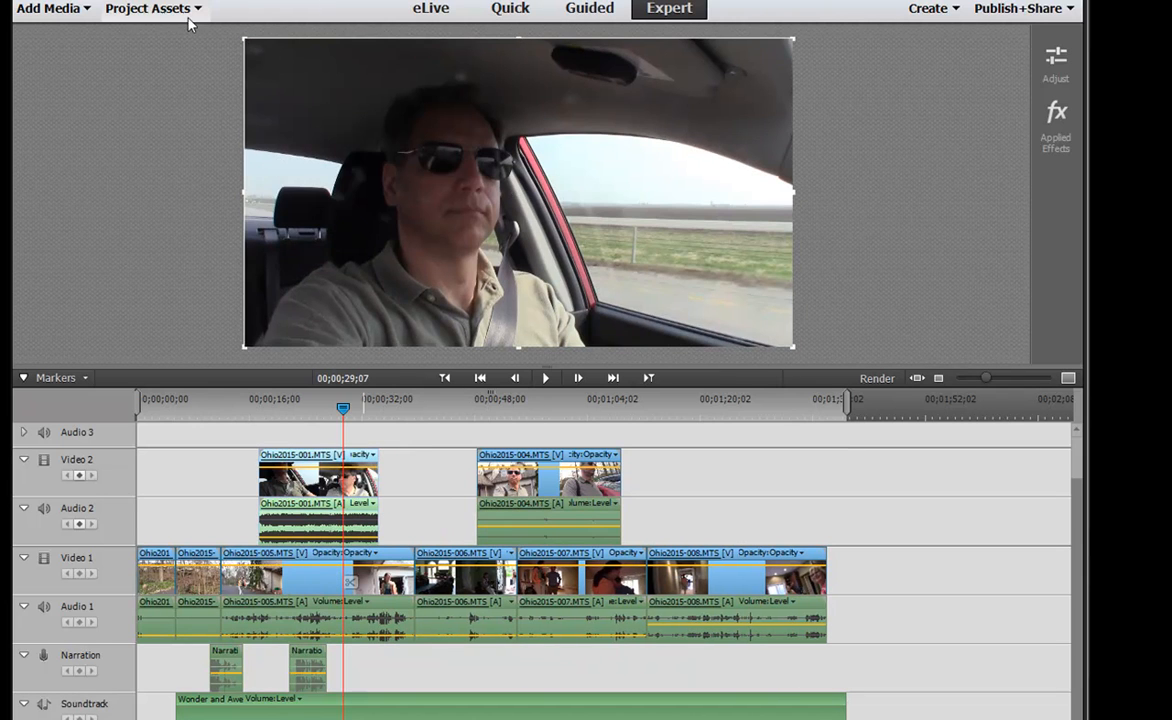
Show the Project Assets media clips to pick Ohio2015b-004.MTS.
{"action": "left_click", "coordinate": [147, 8]}
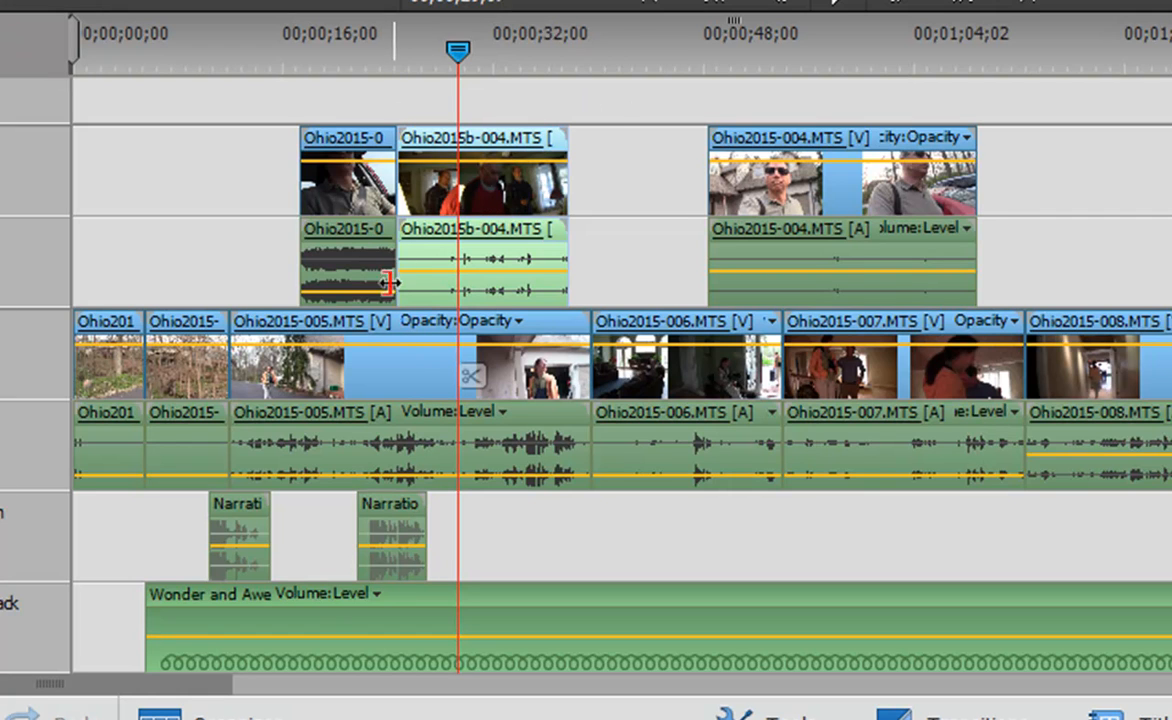
{"action": "mouse_move", "coordinate": [455, 165]}
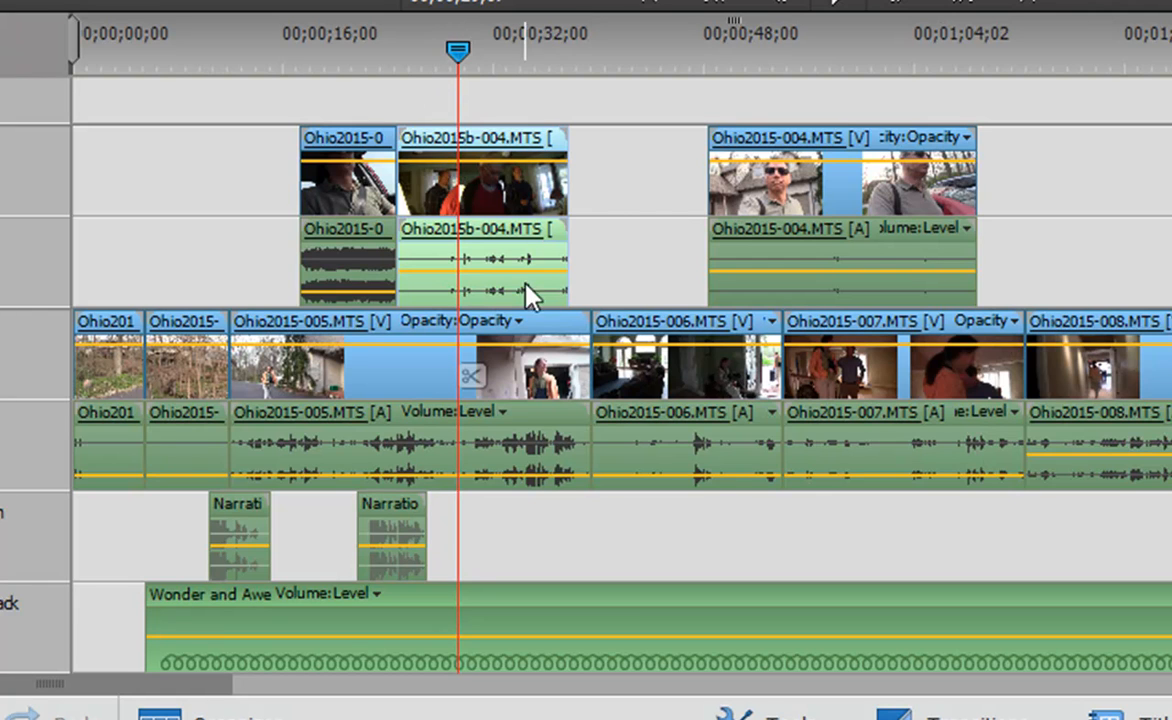
{"action": "mouse_move", "coordinate": [582, 545]}
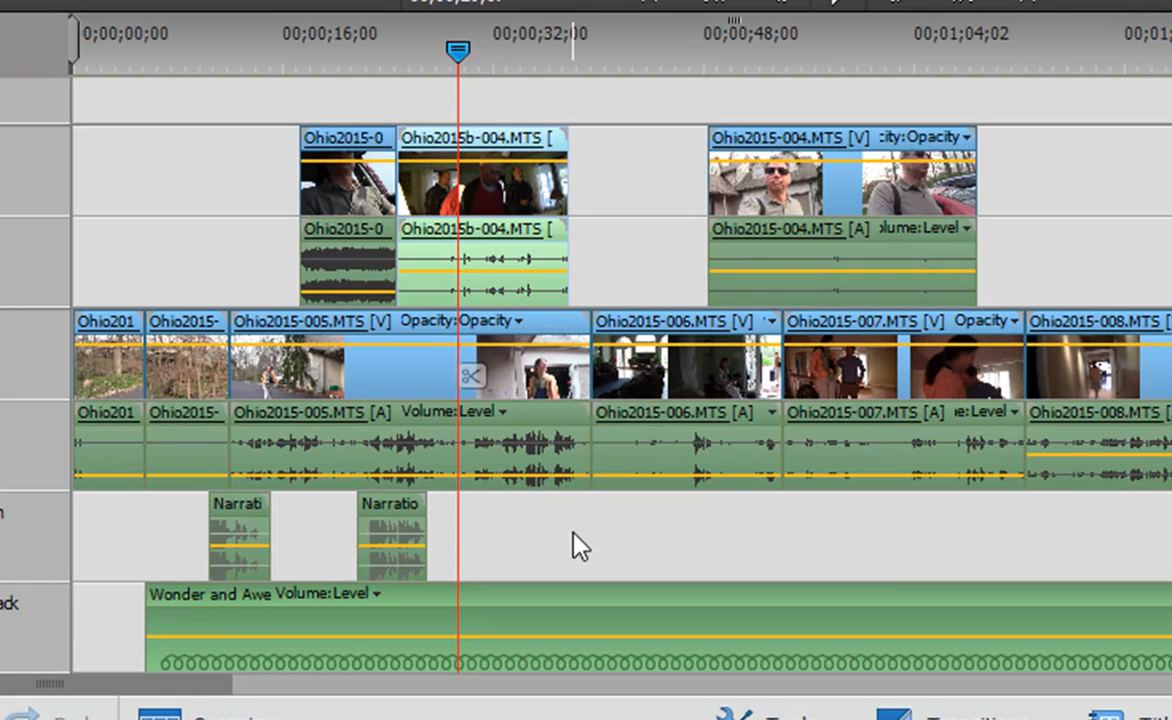
{"action": "mouse_move", "coordinate": [590, 540]}
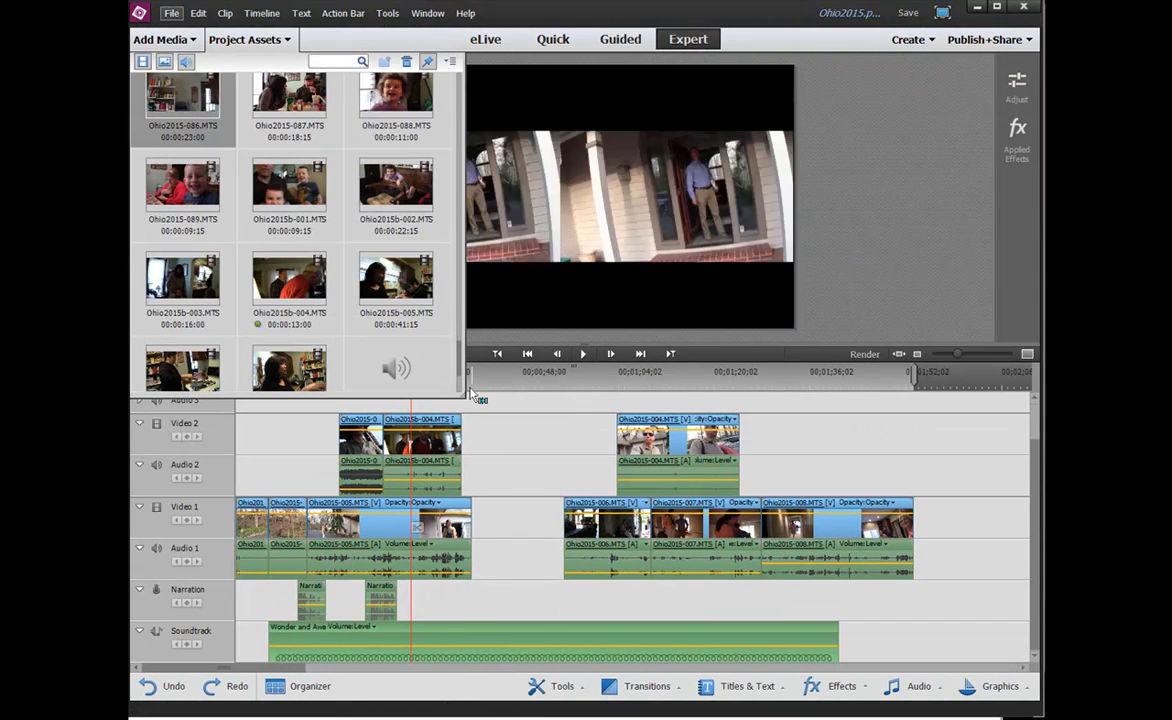
Choose the Ohio2015-086.MTS clip in Project Assets for Video 1.
{"action": "left_click", "coordinate": [583, 353]}
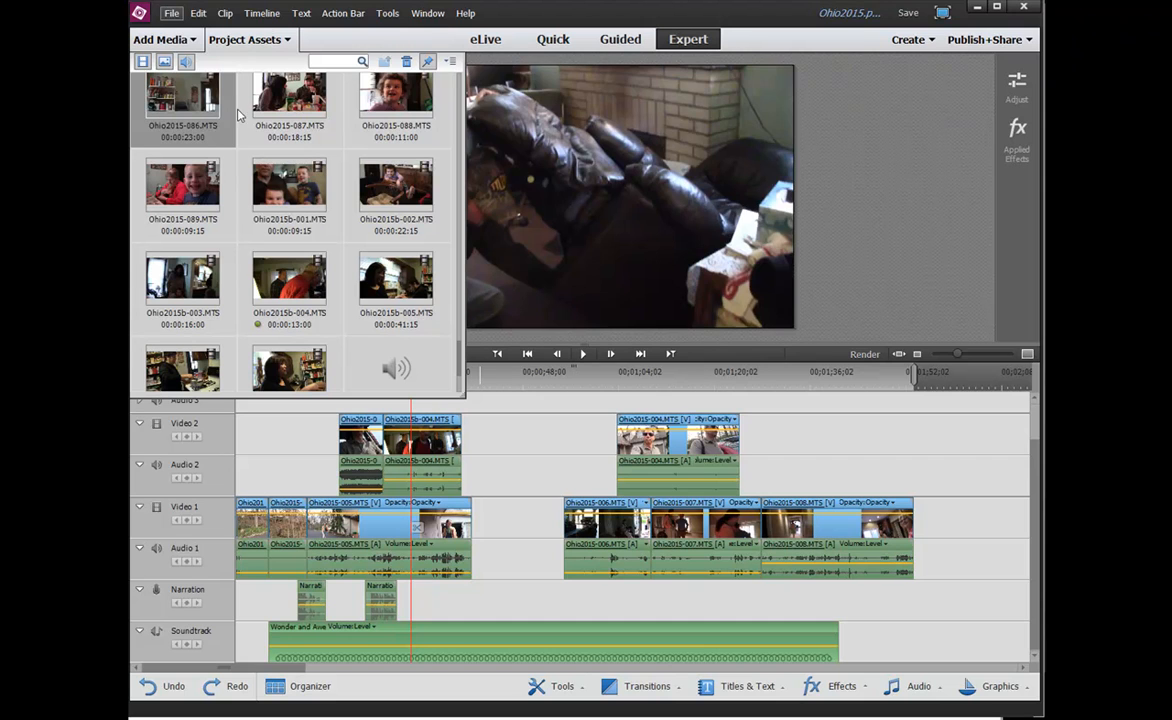
{"action": "mouse_move", "coordinate": [210, 115]}
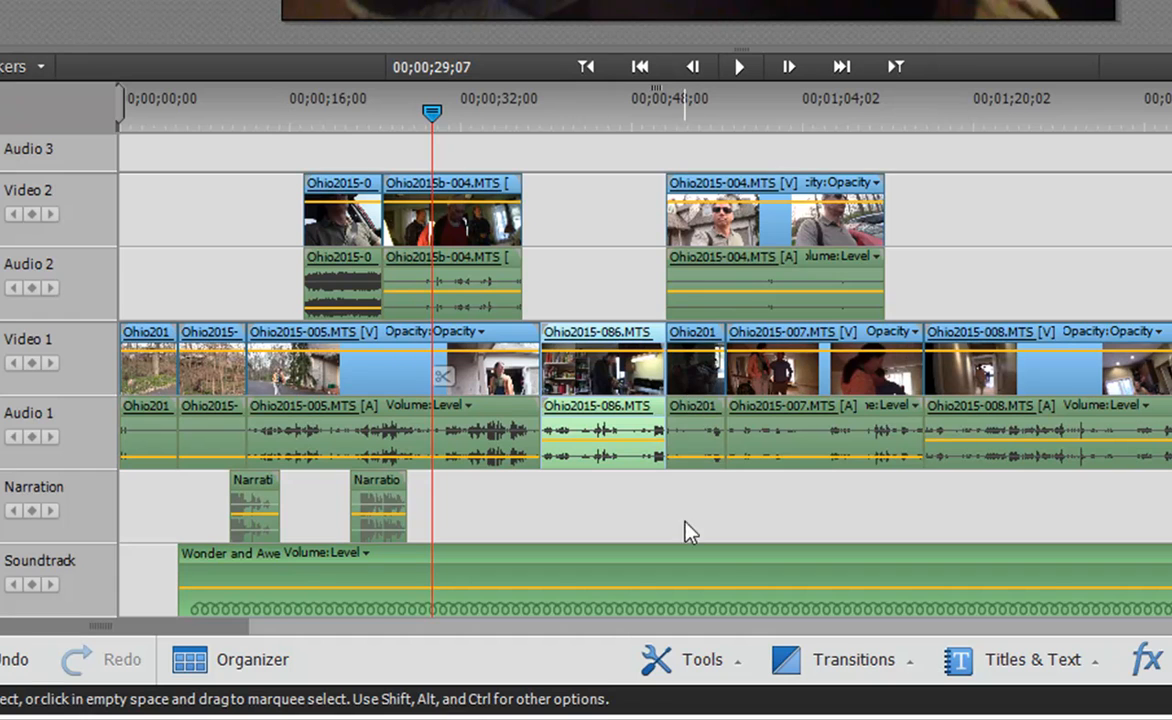
{"action": "mouse_move", "coordinate": [1097, 210]}
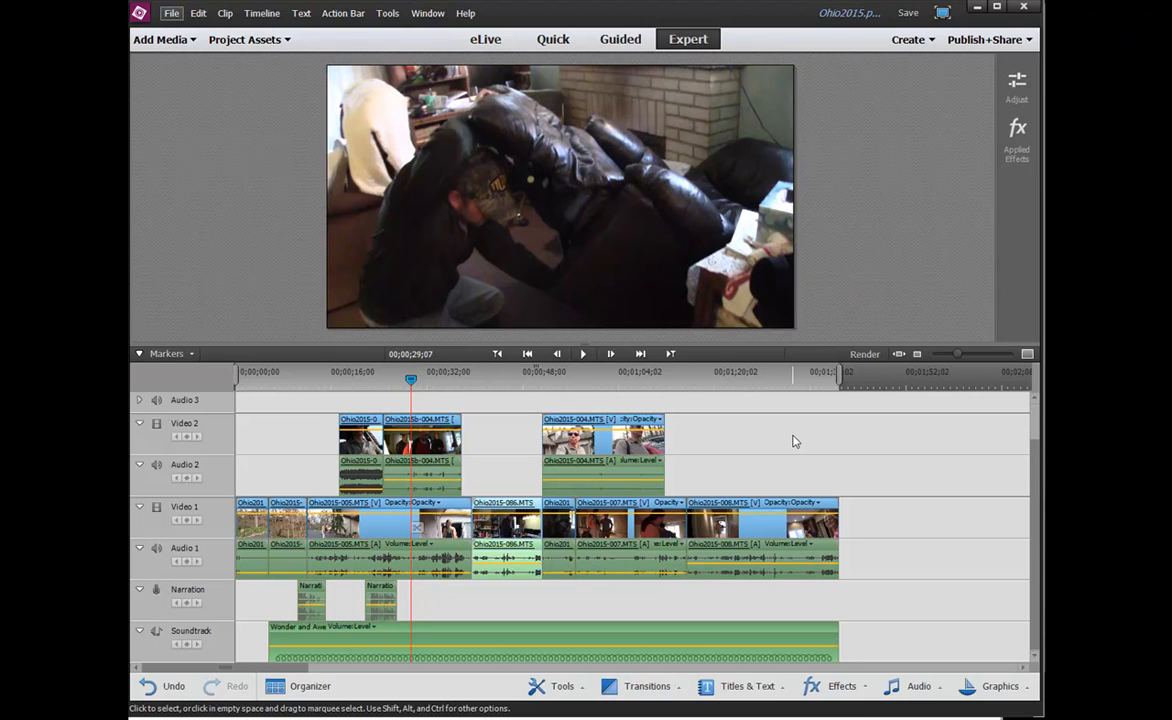
{"action": "mouse_move", "coordinate": [745, 430]}
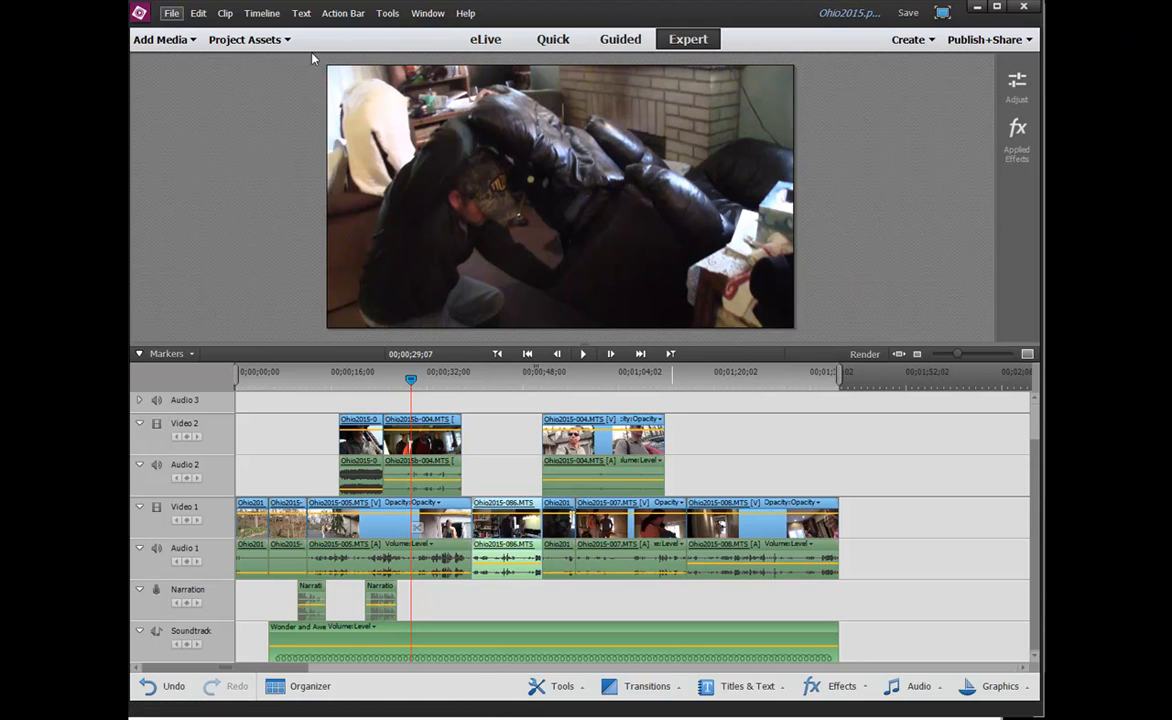
Show the Project Assets media clips for a non-Ctrl drag to the playhead.
{"action": "left_click", "coordinate": [244, 39]}
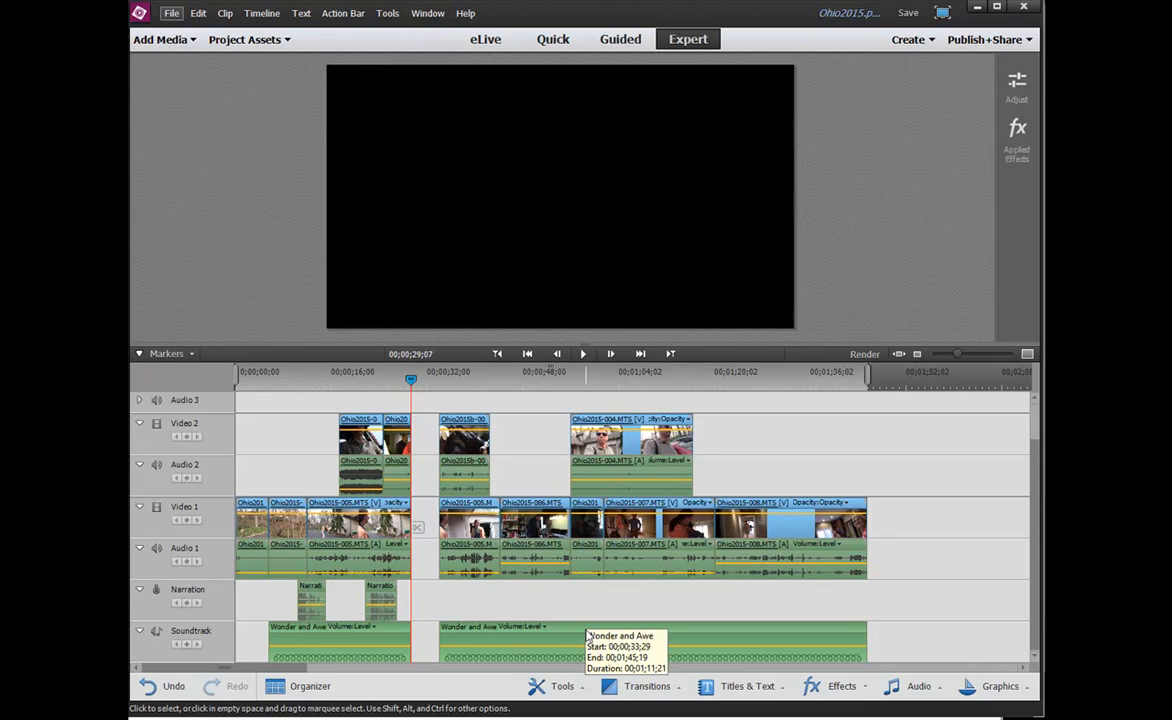
{"action": "mouse_move", "coordinate": [588, 635]}
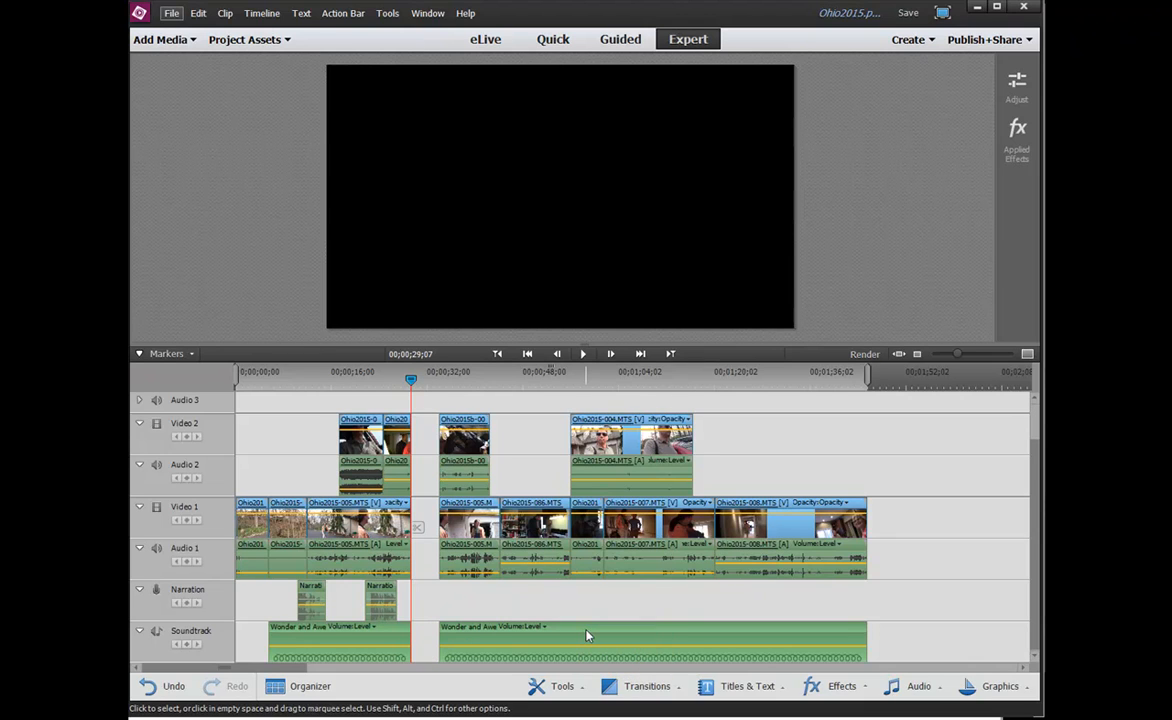